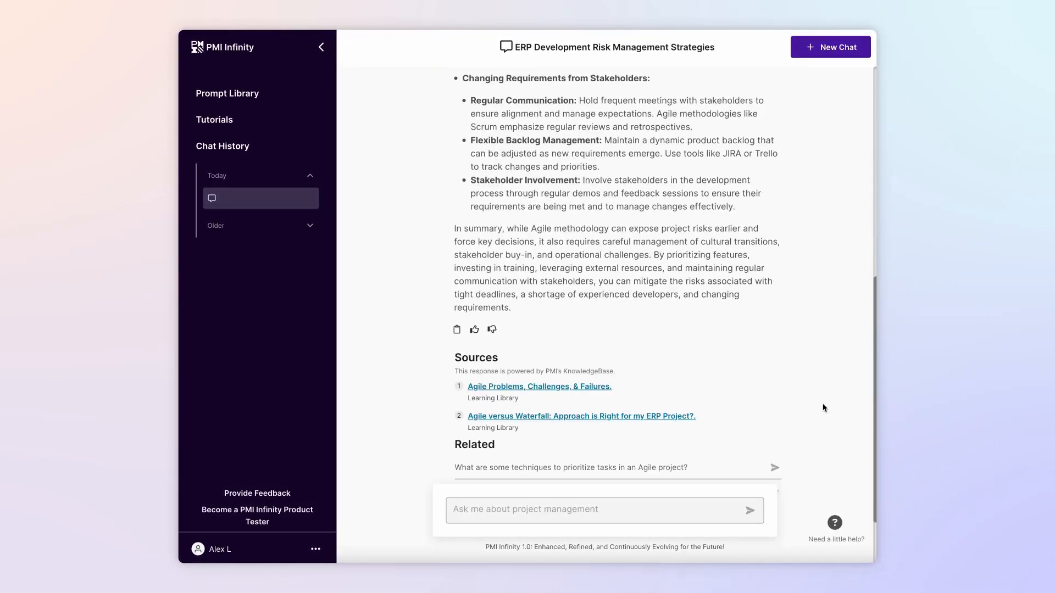
pyautogui.scroll(3)
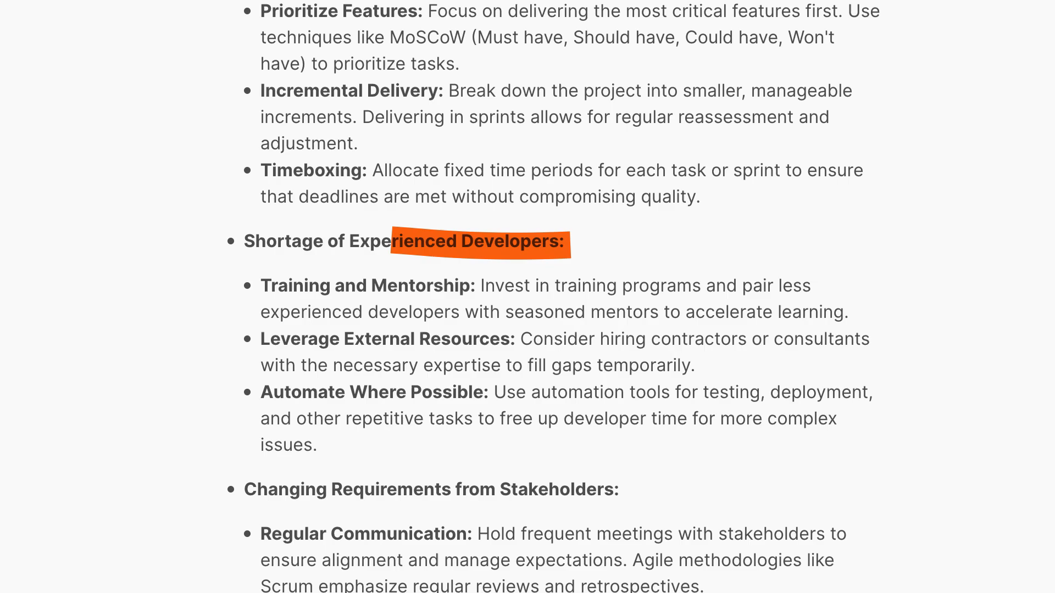
pyautogui.scroll(-3)
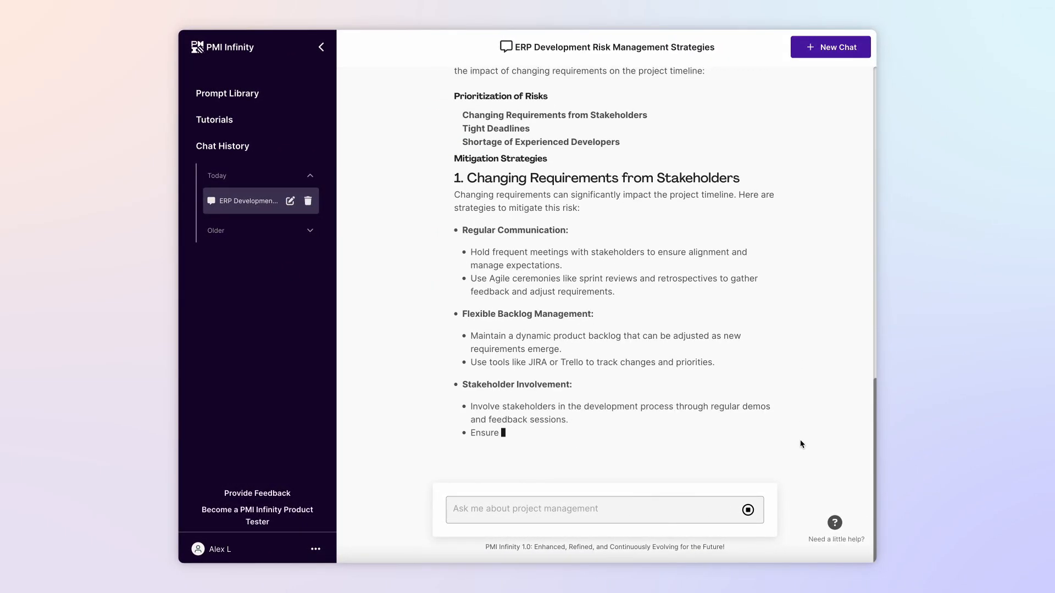
pyautogui.scroll(-3)
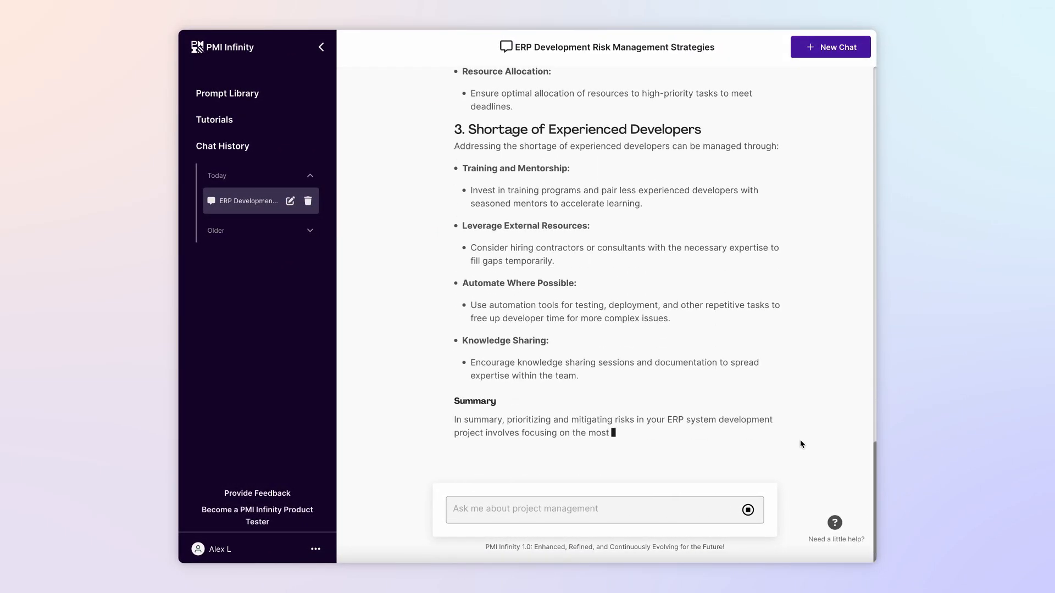
pyautogui.scroll(3)
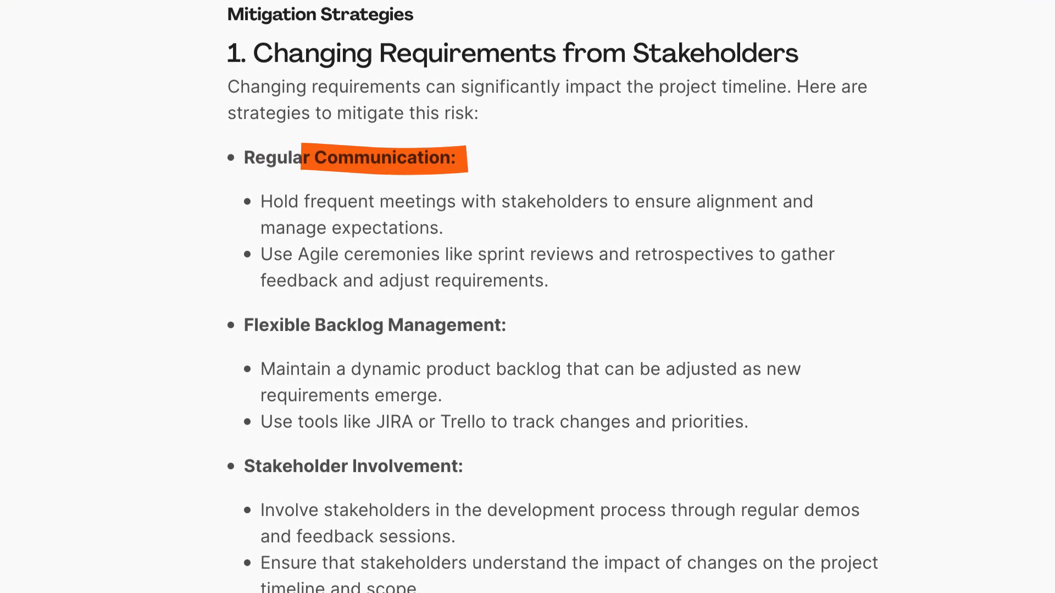
pyautogui.scroll(-3)
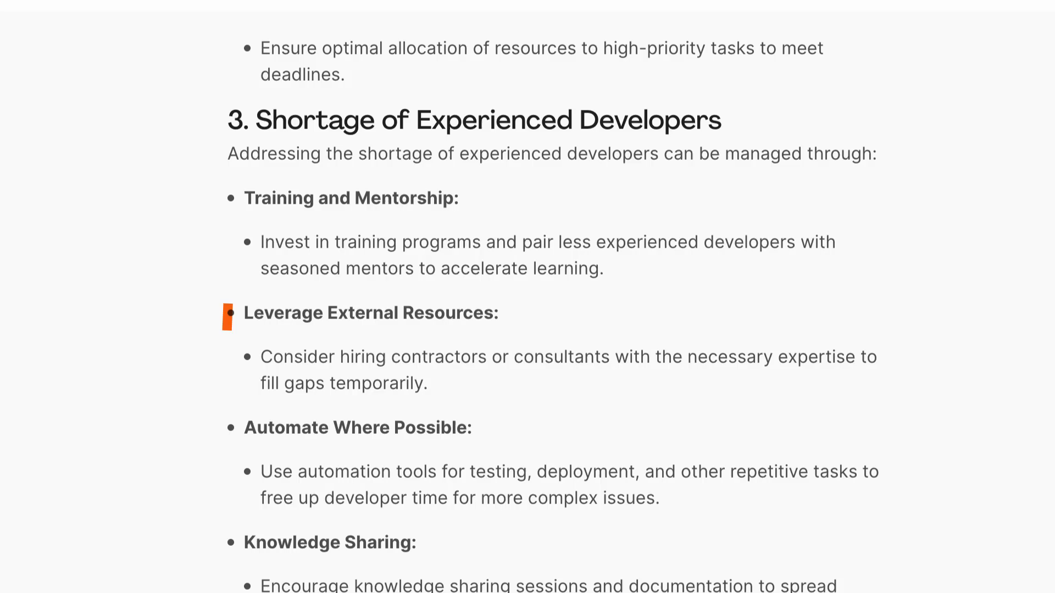
pyautogui.scroll(-3)
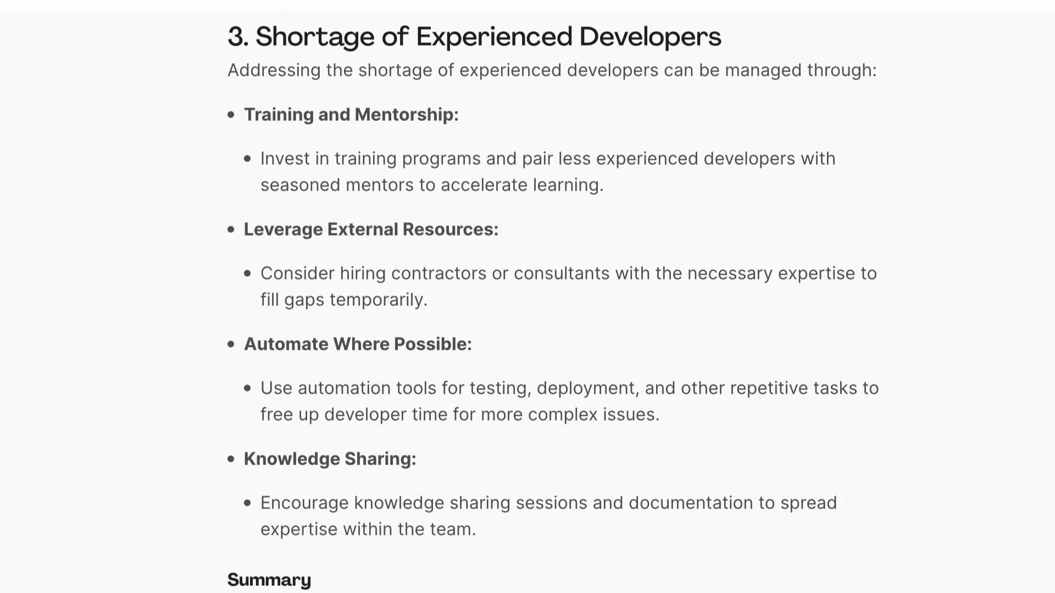
pyautogui.scroll(-3)
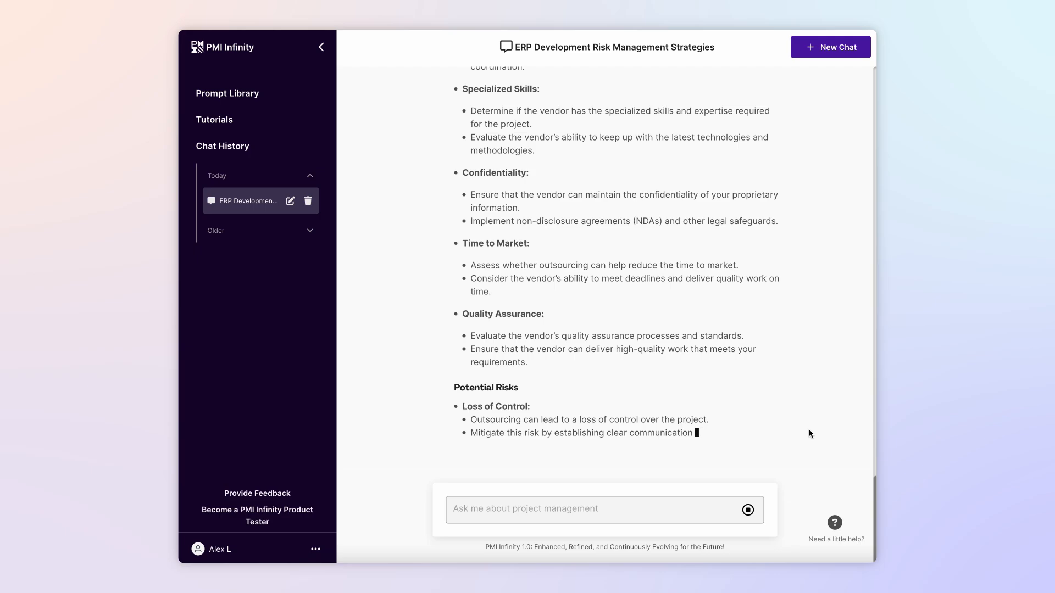
pyautogui.scroll(-3)
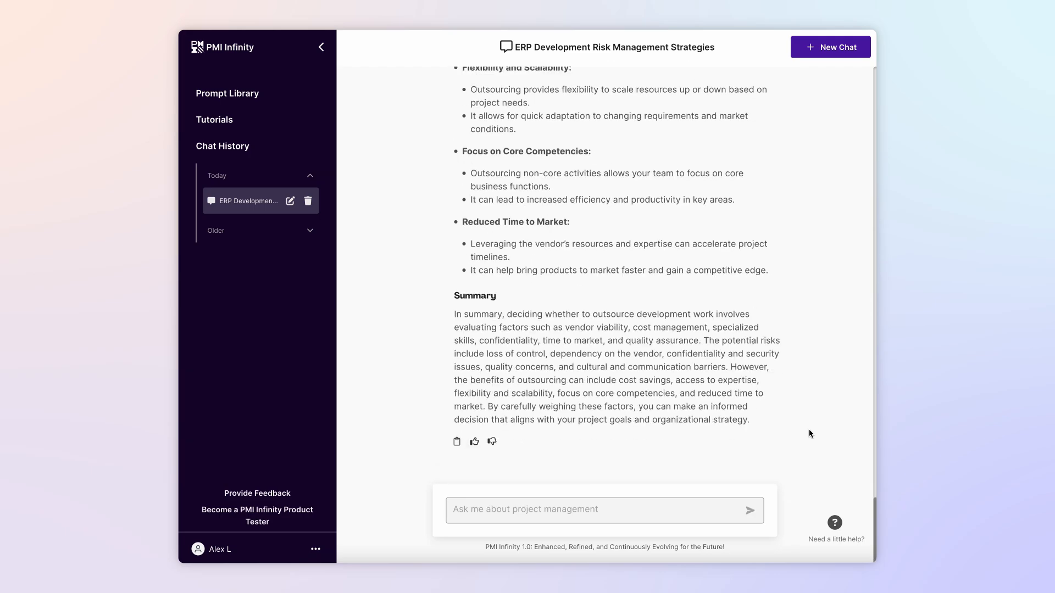
pyautogui.scroll(3)
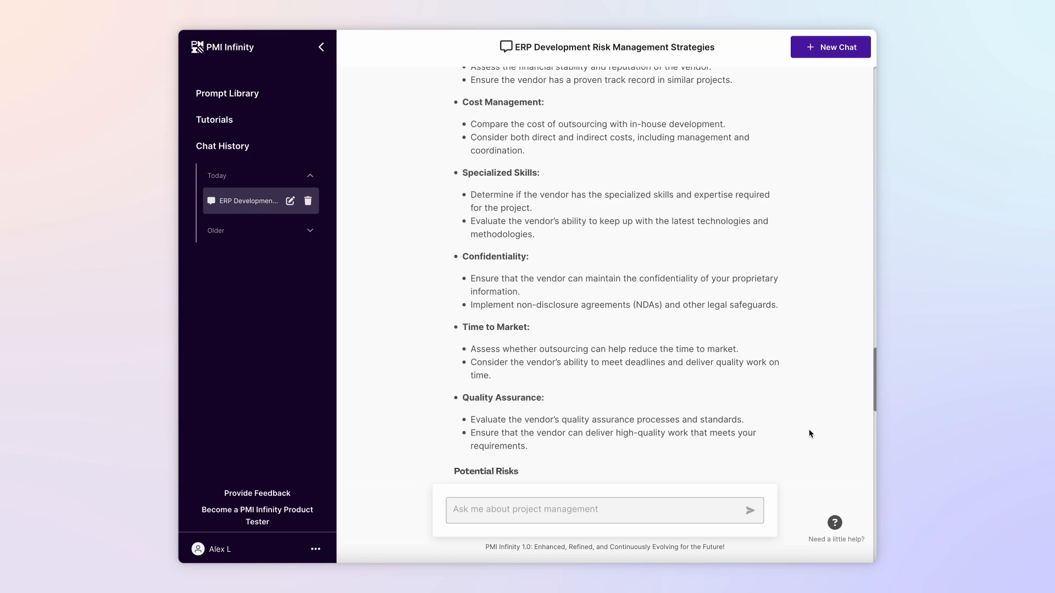
pyautogui.scroll(3)
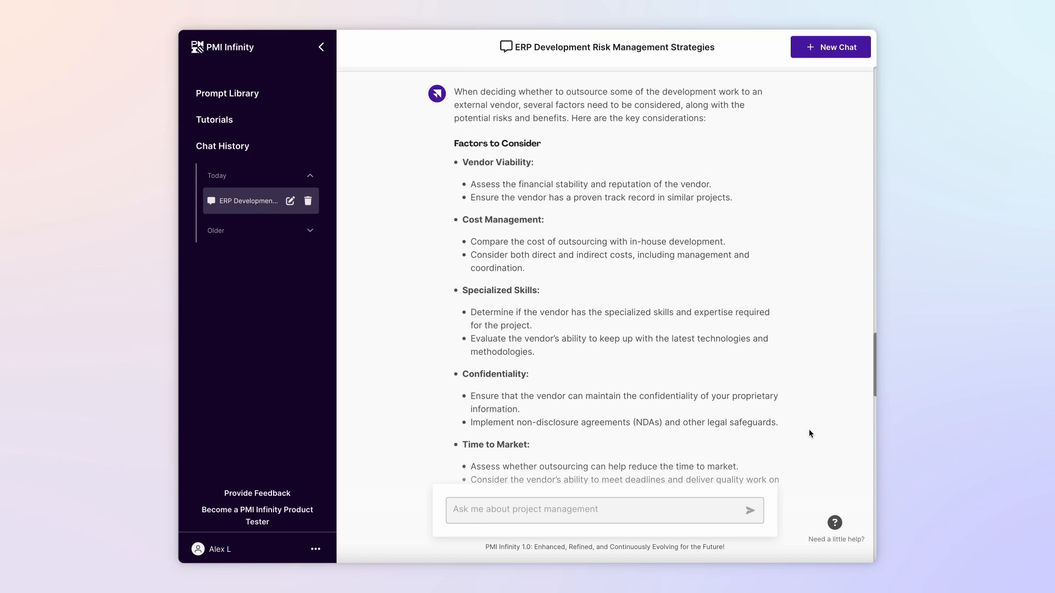